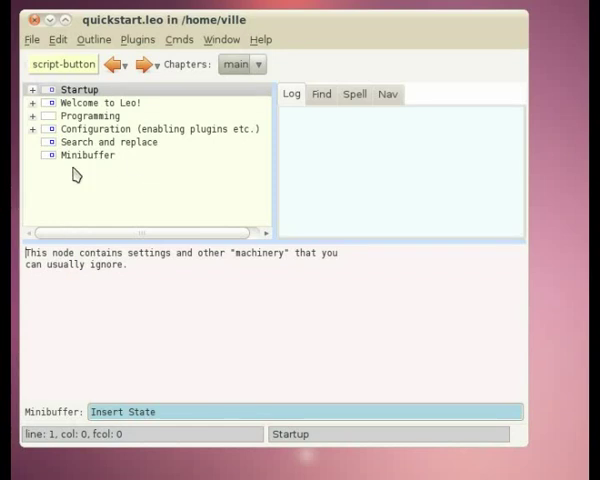
mouse_move(236, 48)
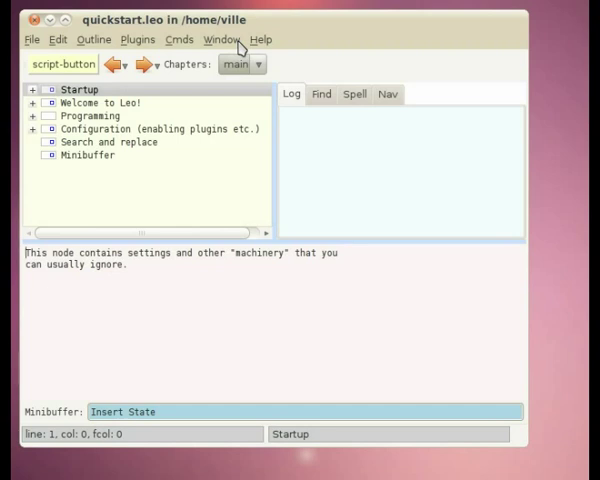
mouse_move(96, 40)
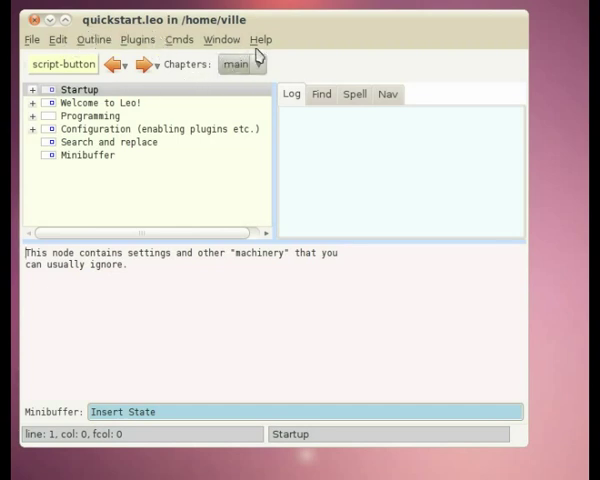
- Return to the Startup node and show the Minibuffer node's explanation
left_click(260, 40)
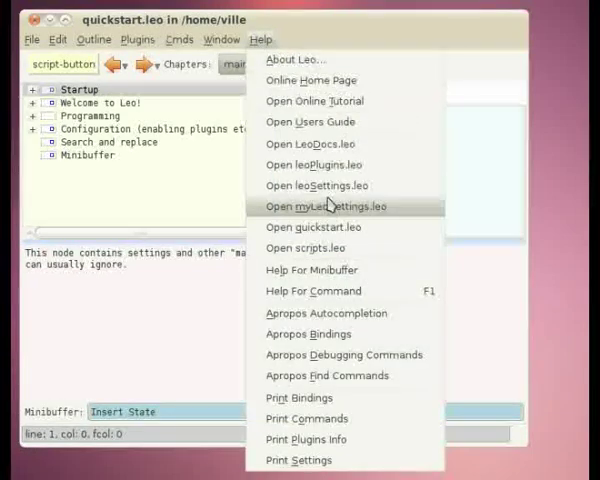
mouse_move(312, 228)
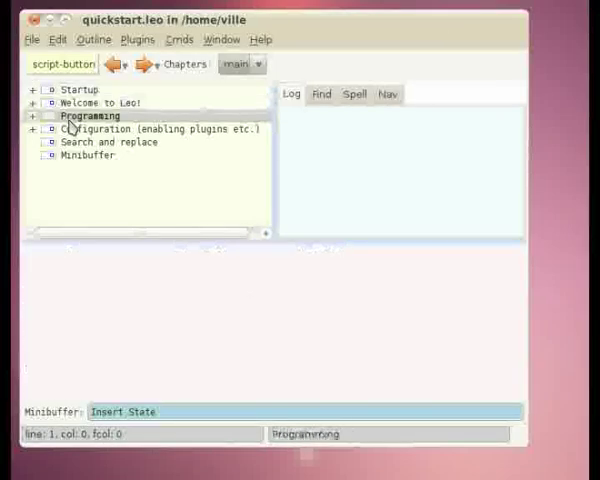
left_click(80, 88)
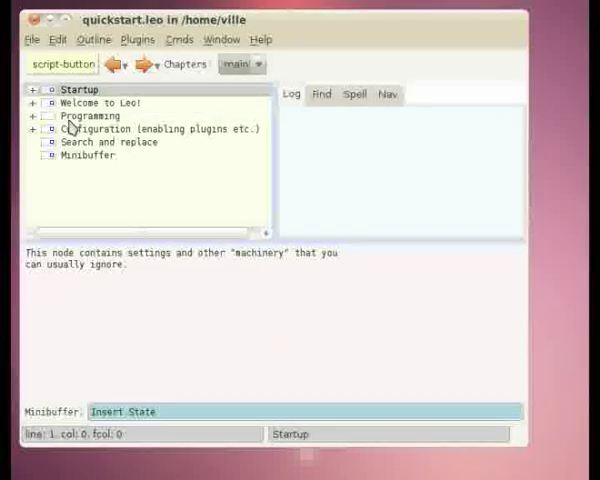
left_click(96, 102)
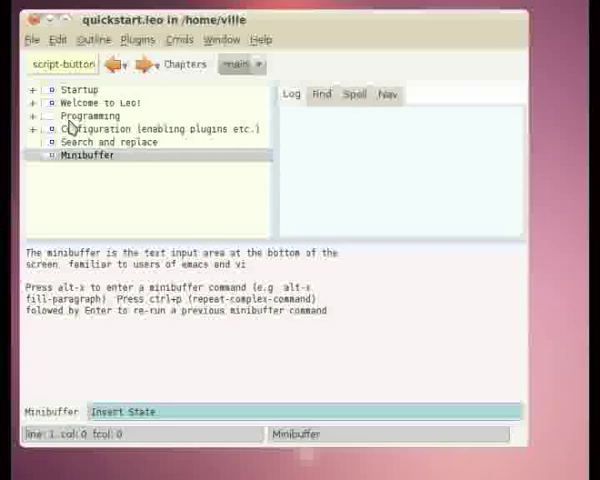
left_click(76, 88)
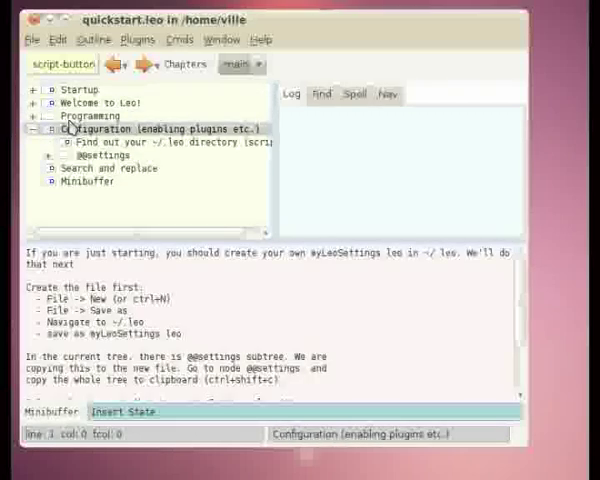
left_click(100, 156)
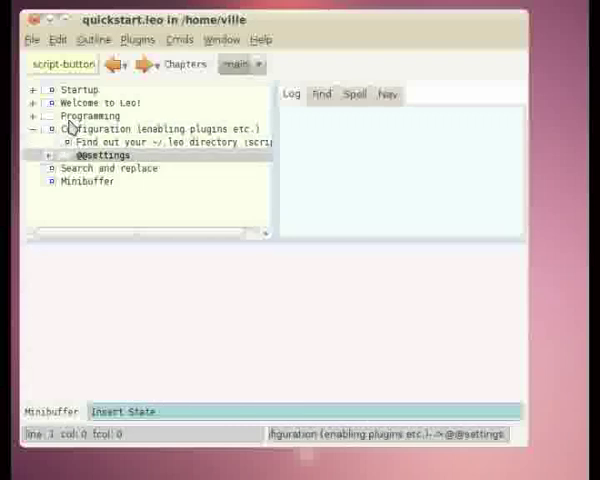
left_click(48, 156)
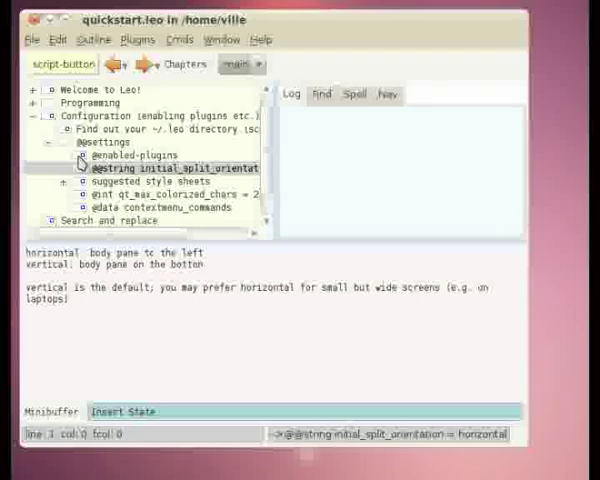
left_click(122, 156)
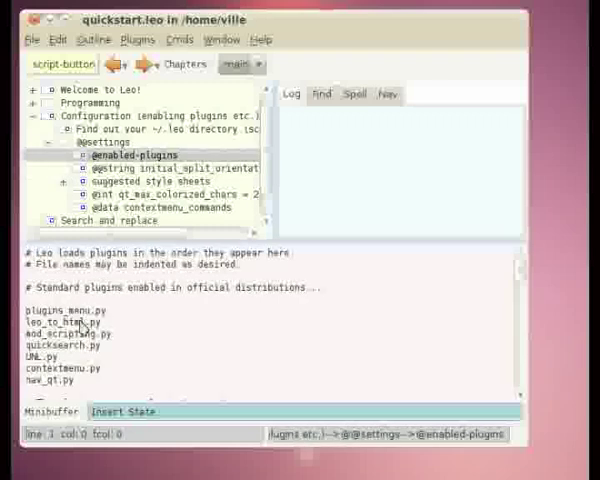
mouse_move(104, 280)
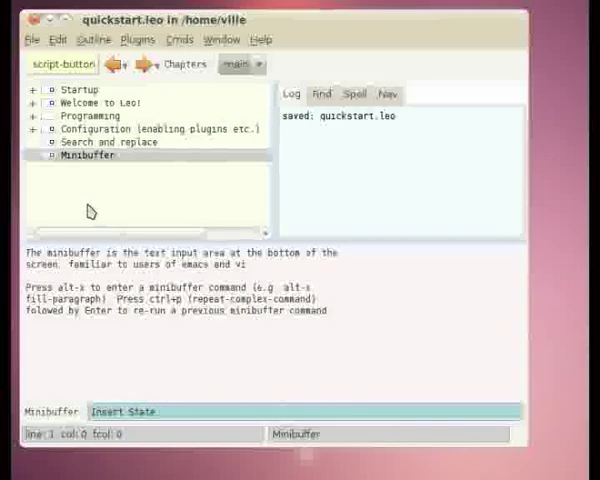
mouse_move(84, 208)
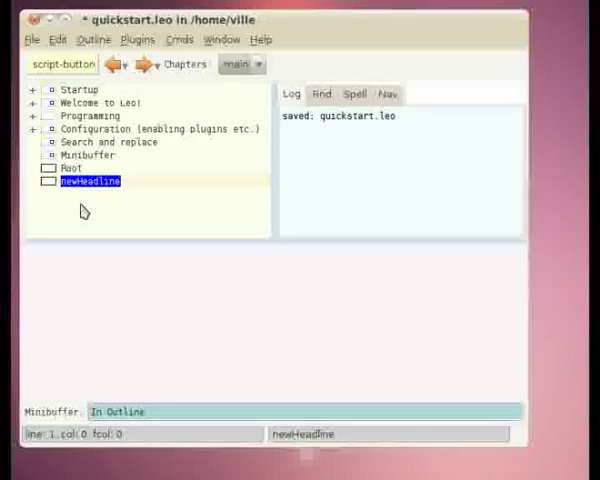
- Name the new headline 'child' and move it right to nest under Root
type("child")
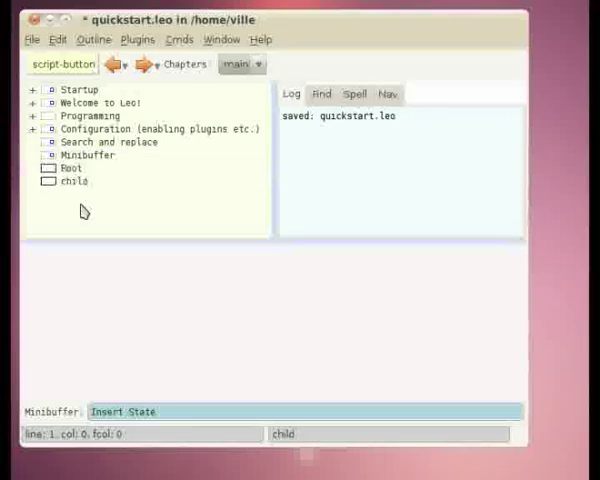
left_click(70, 168)
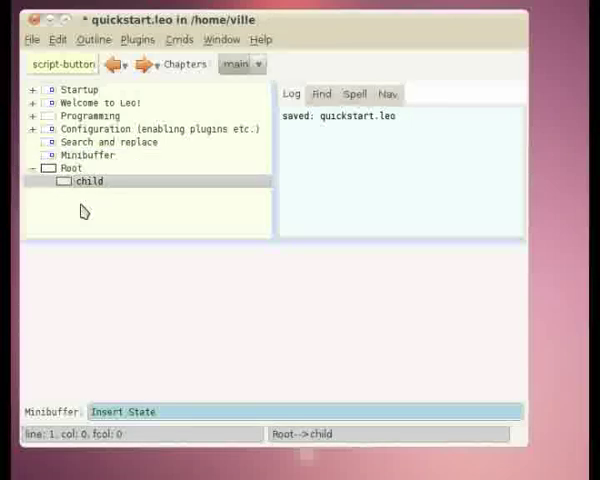
left_click(88, 156)
type("Root 2")
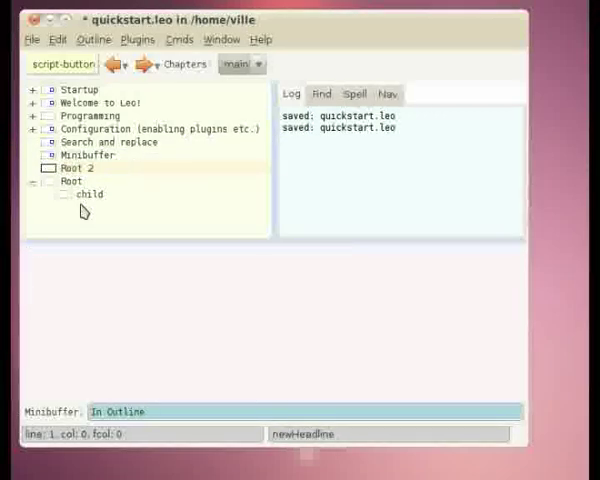
- Finish naming Root 2, select it, and show the Search and replace help text
left_click(92, 194)
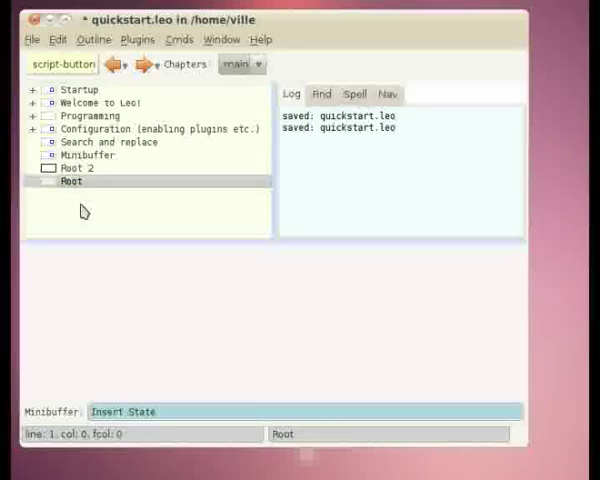
left_click(76, 168)
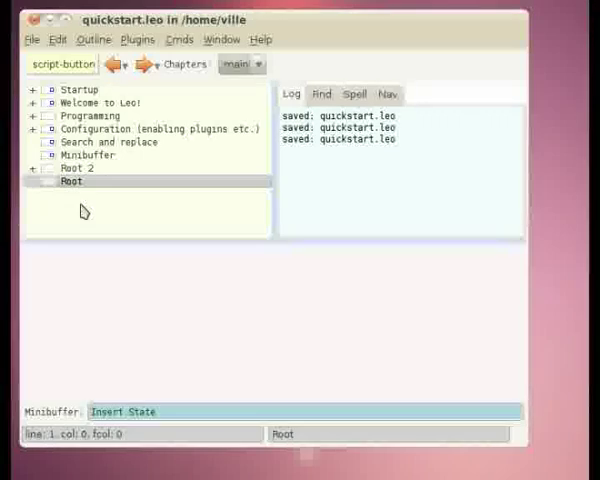
left_click(76, 168)
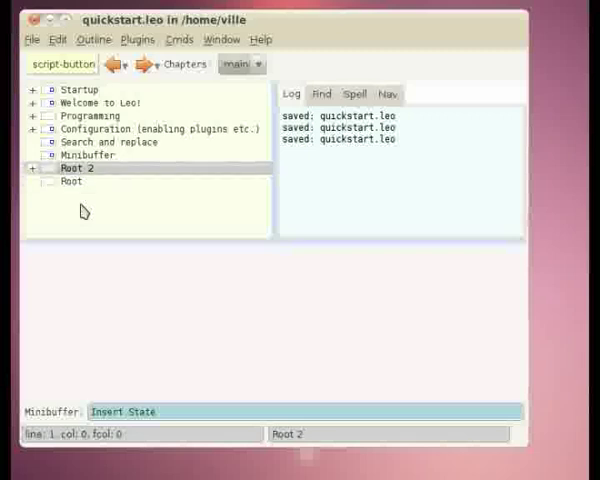
left_click(110, 142)
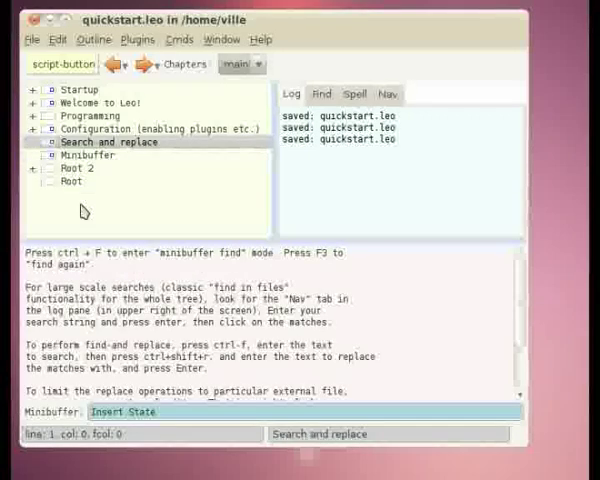
left_click(88, 116)
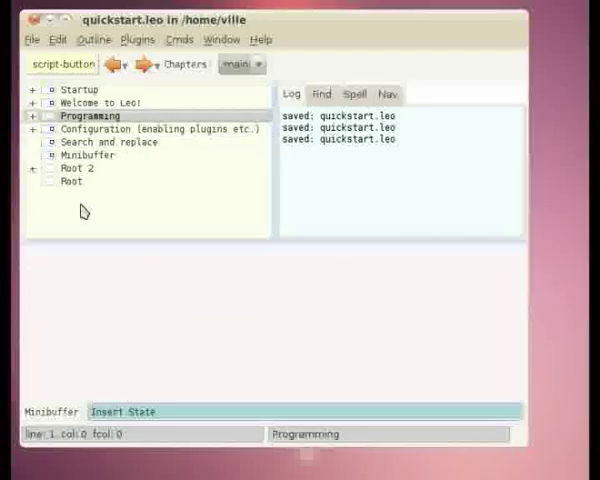
left_click(44, 116)
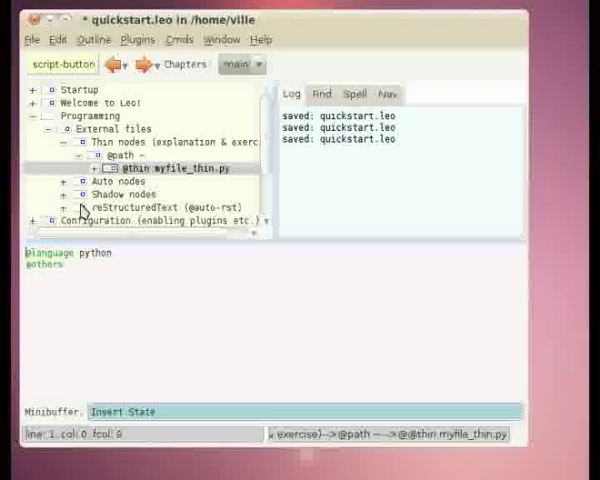
left_click(94, 156)
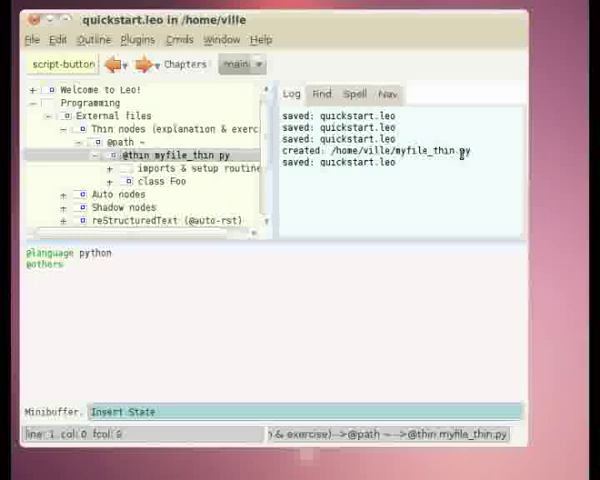
left_click(120, 192)
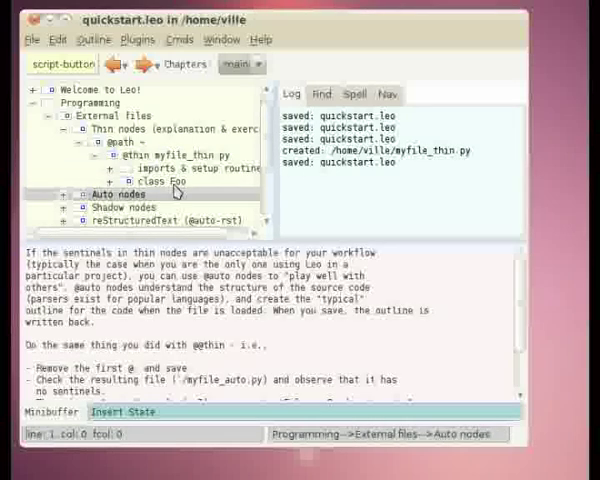
- View the class Foo, spam and imports node bodies in turn
left_click(122, 180)
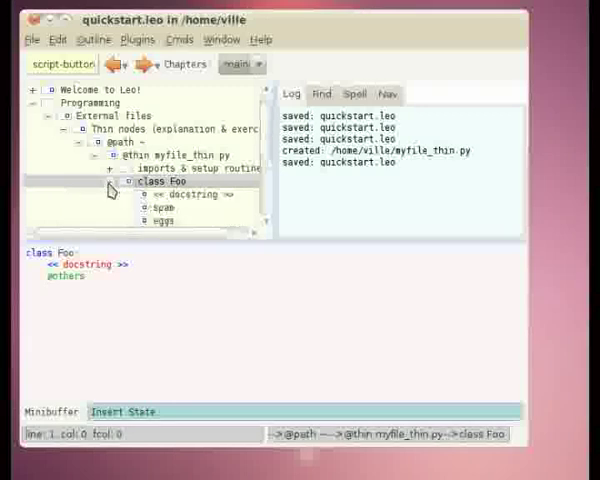
left_click(156, 168)
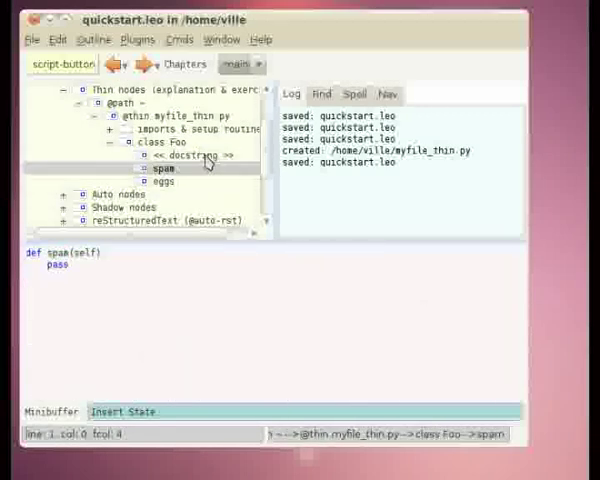
left_click(150, 152)
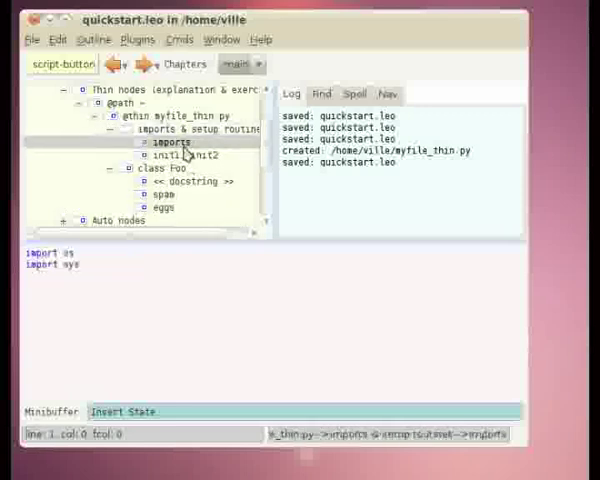
left_click(200, 128)
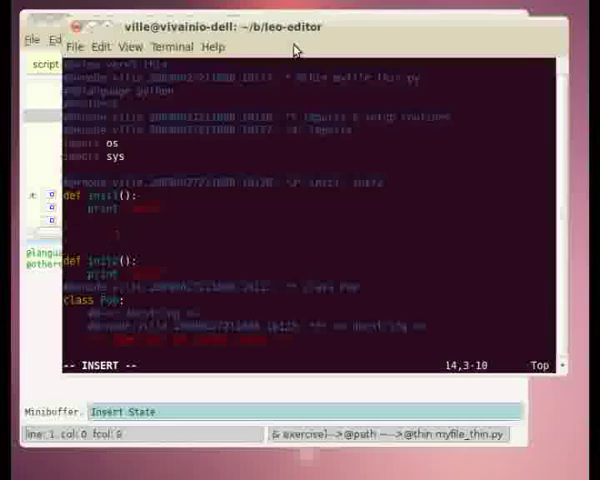
- Add a '# comment' line to myfile_thin.py in vi
type("# comment")
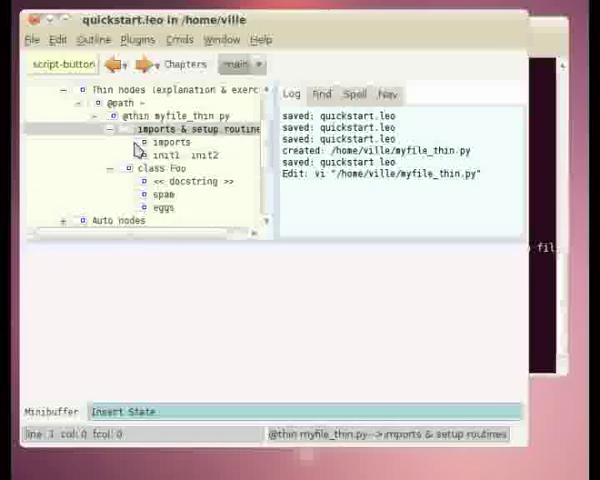
left_click(176, 156)
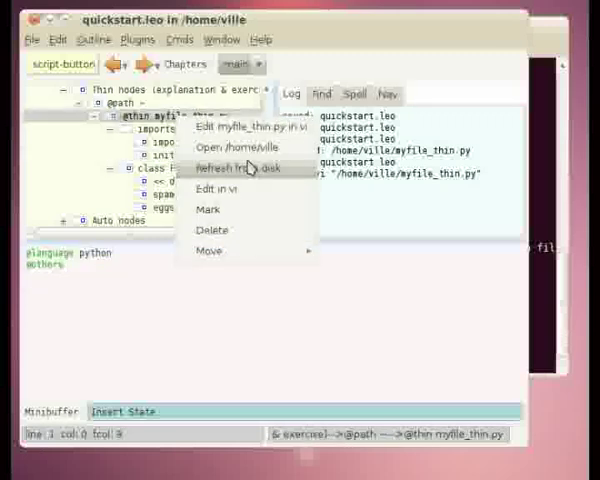
left_click(214, 188)
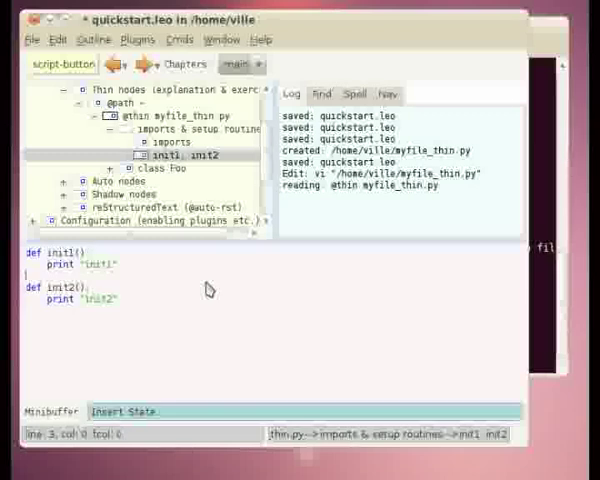
left_click(180, 128)
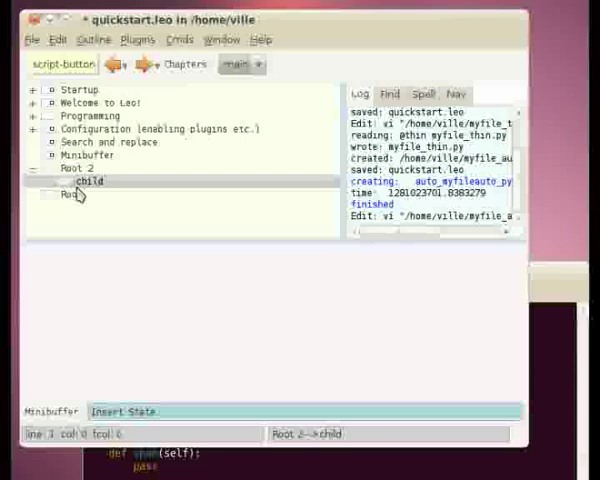
left_click(76, 196)
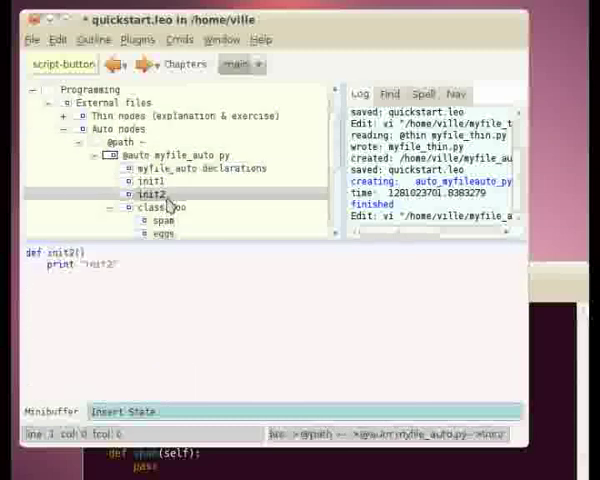
right_click(160, 208)
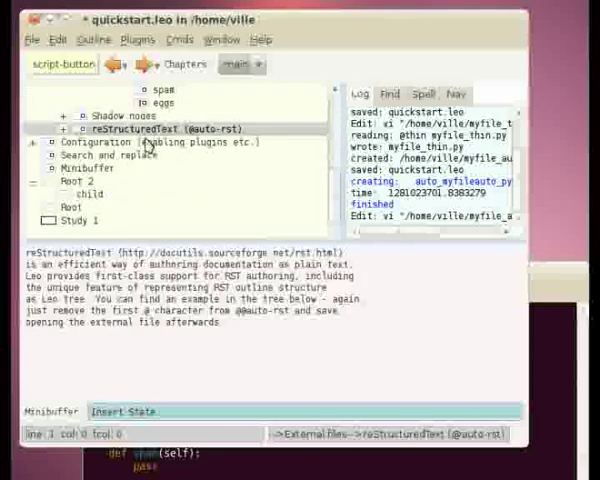
left_click(64, 128)
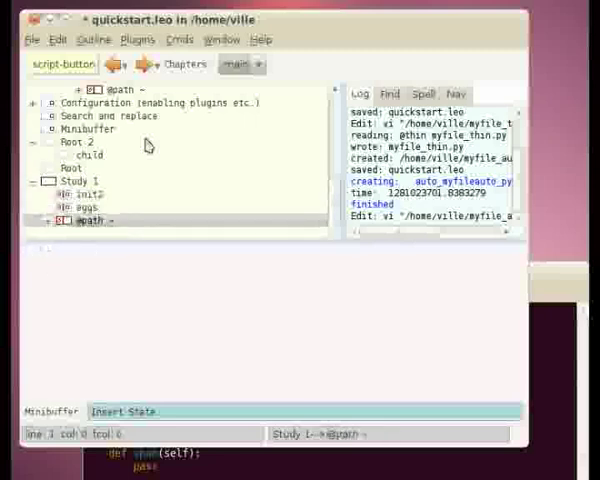
left_click(52, 210)
type("these eggs are interesting")
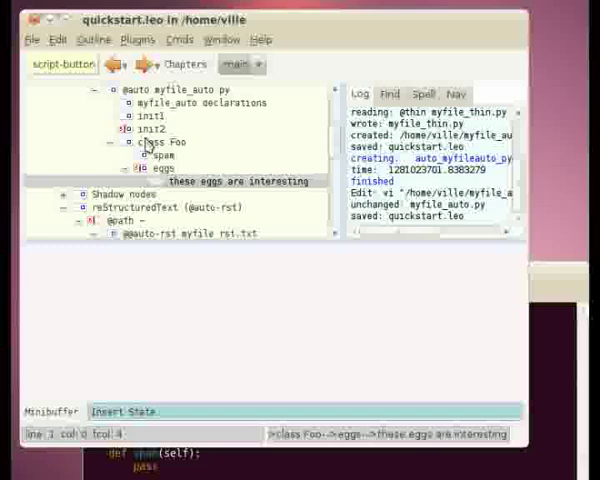
left_click(150, 168)
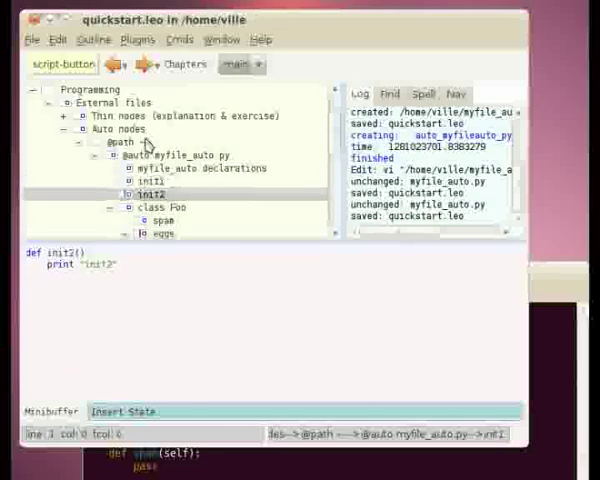
left_click(148, 180)
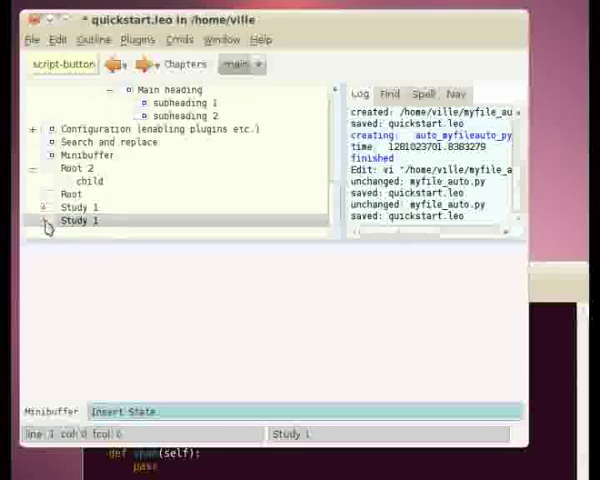
mouse_move(200, 262)
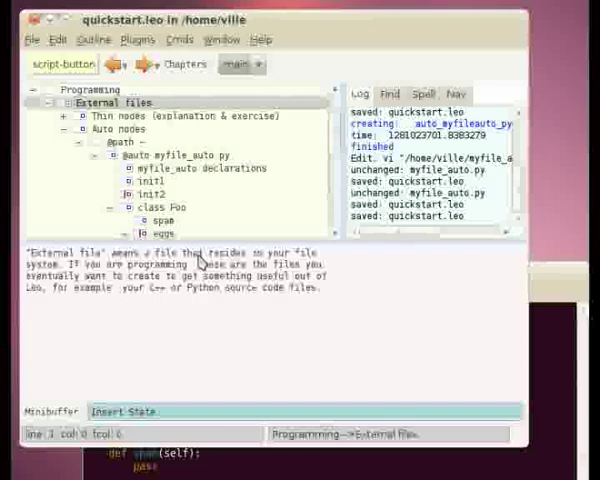
left_click(160, 220)
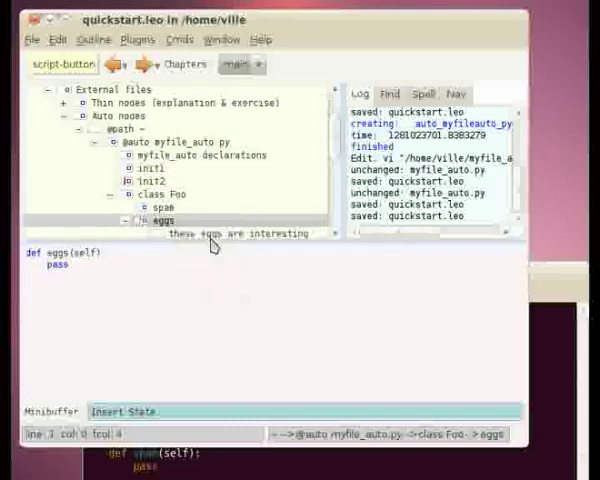
left_click(152, 180)
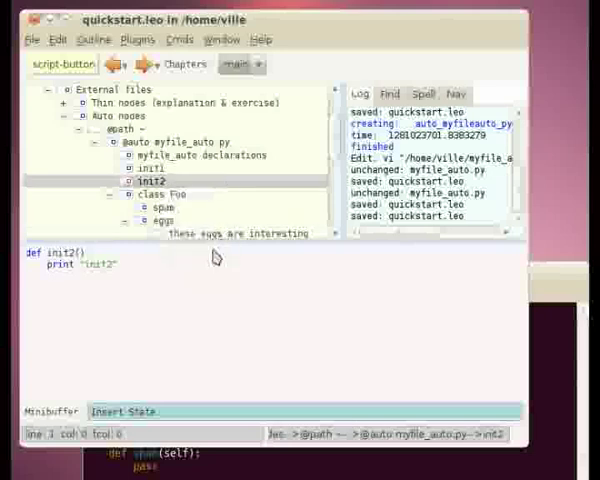
left_click(158, 208)
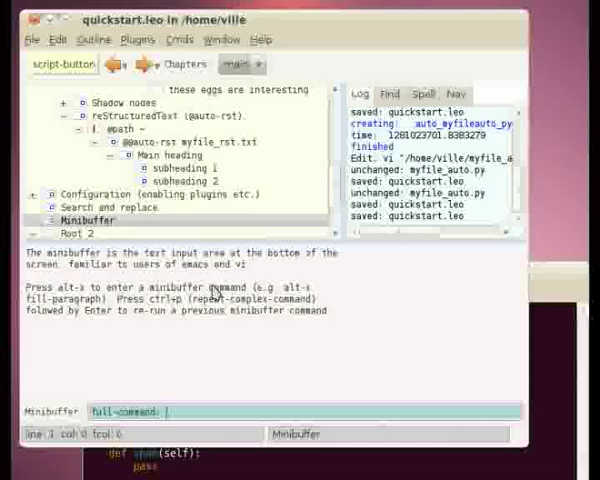
- Run unmark-all from the minibuffer, select Root 2, and start a Nav tab search
type("unmark-all")
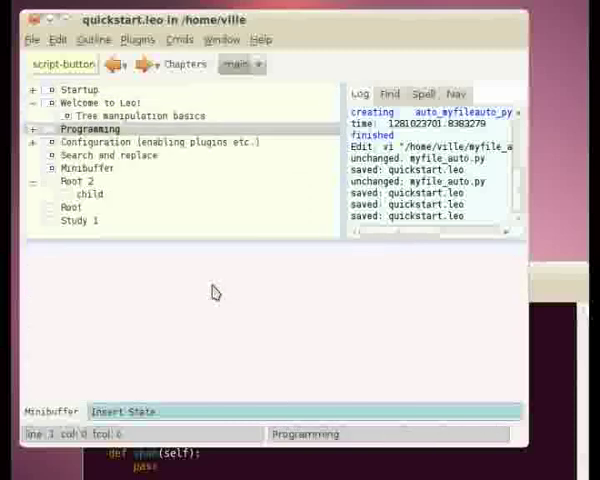
left_click(104, 154)
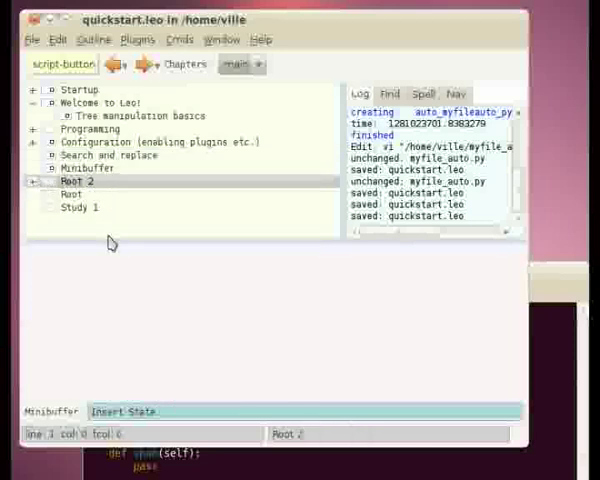
left_click(90, 128)
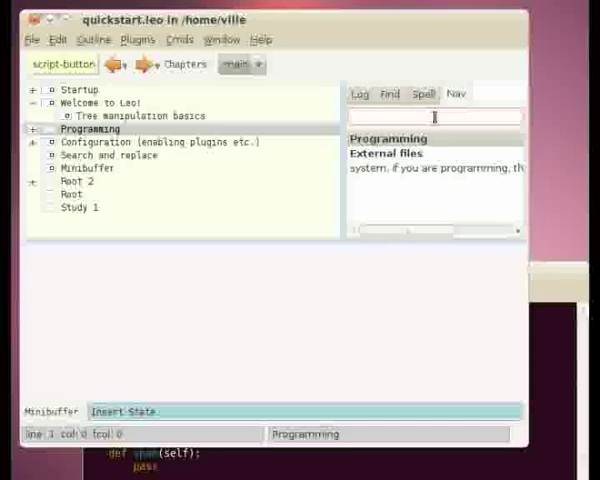
type("auto")
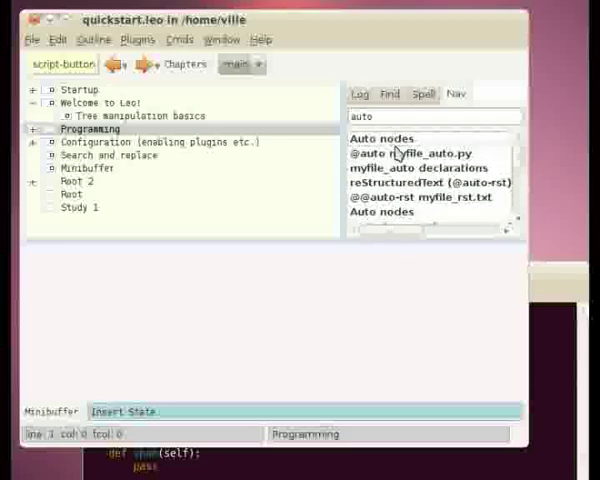
left_click(416, 152)
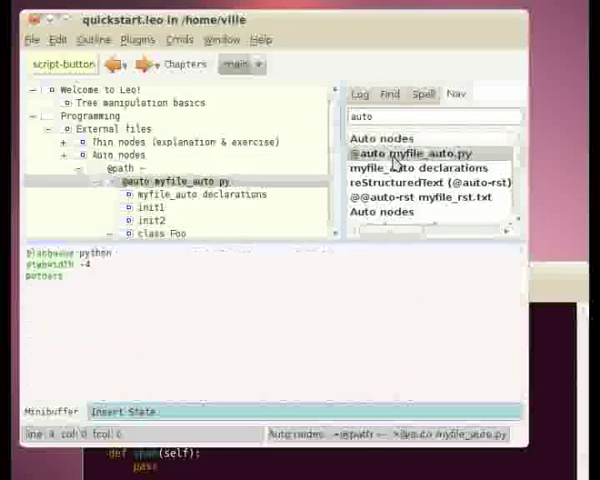